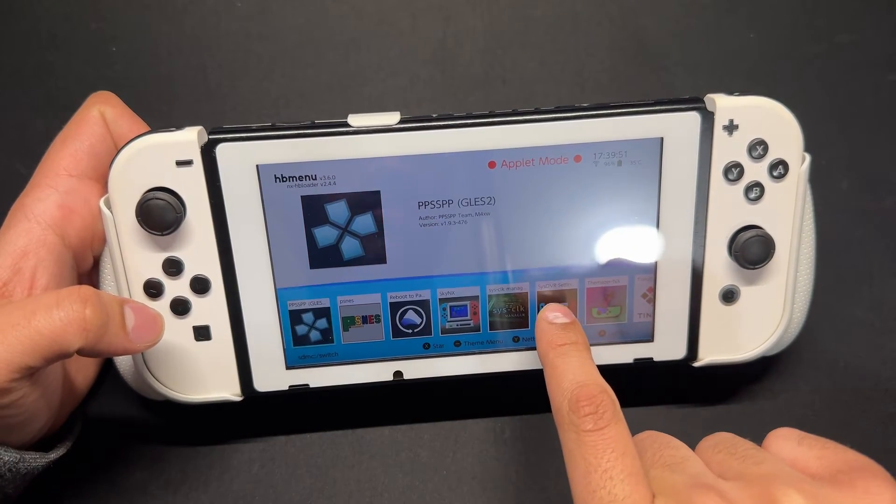
Launch the sysdvr-settings homebrew app from the Switch hbmenu
click(555, 309)
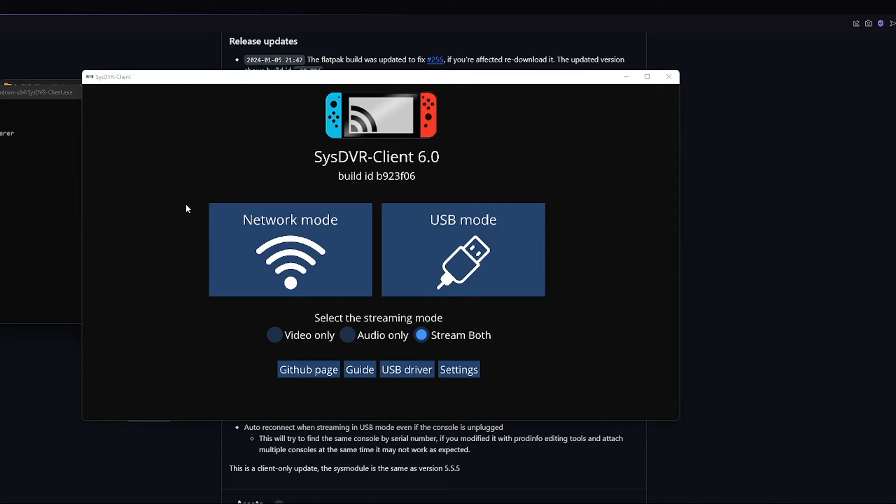
mouse_move(541, 141)
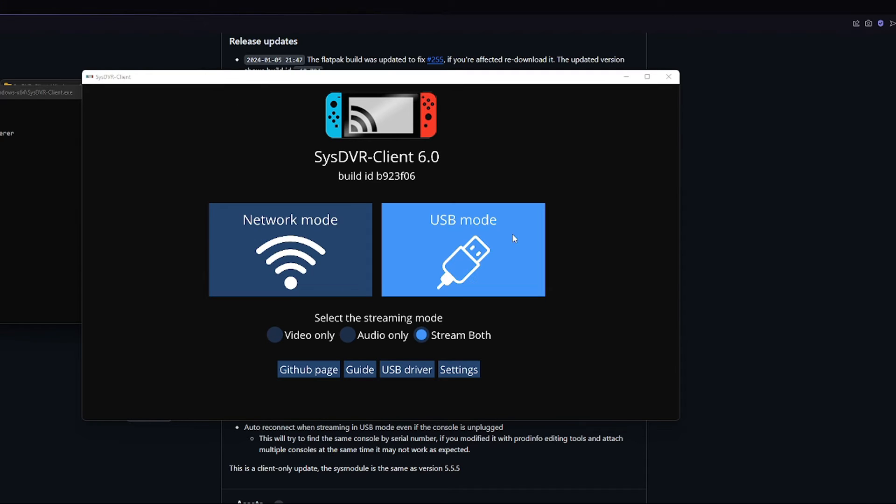
mouse_move(453, 224)
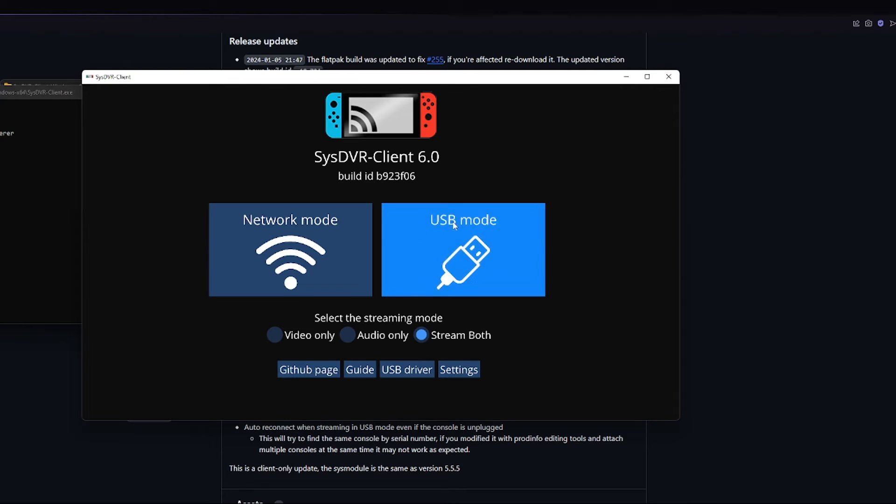
Choose USB streaming in Stream Both mode and connect to the listed Switch console
click(461, 250)
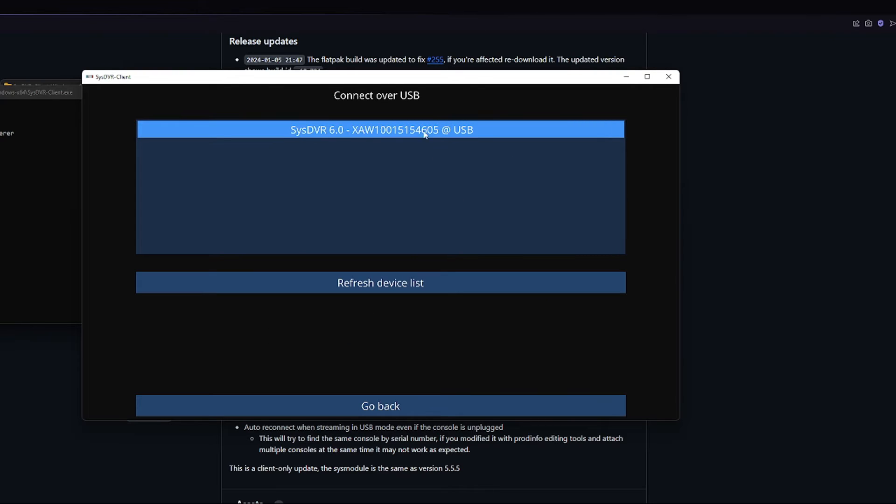
mouse_move(297, 268)
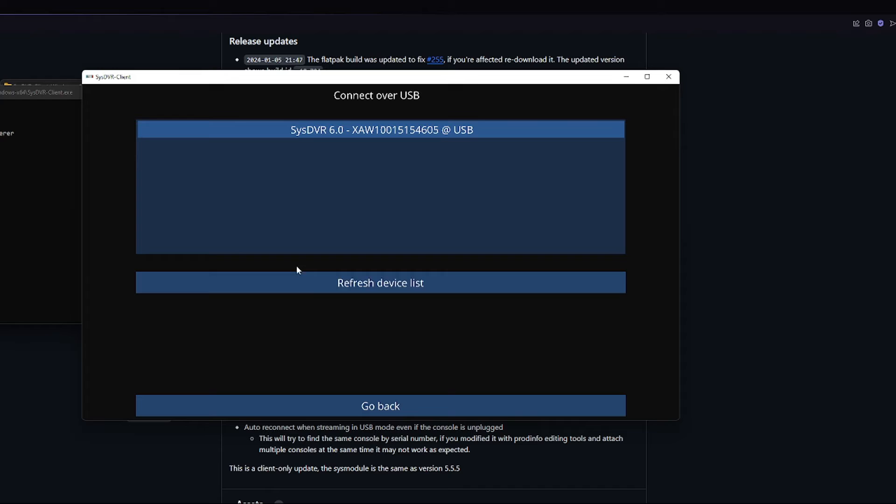
mouse_move(380, 282)
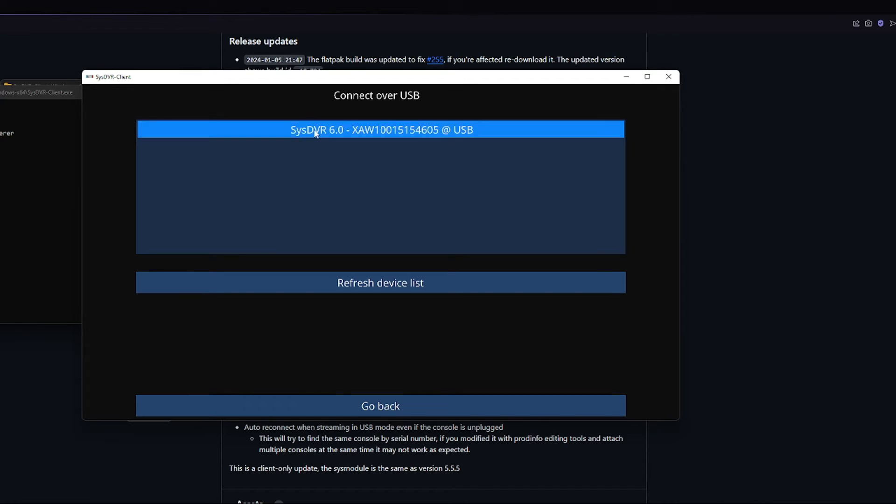
click(380, 129)
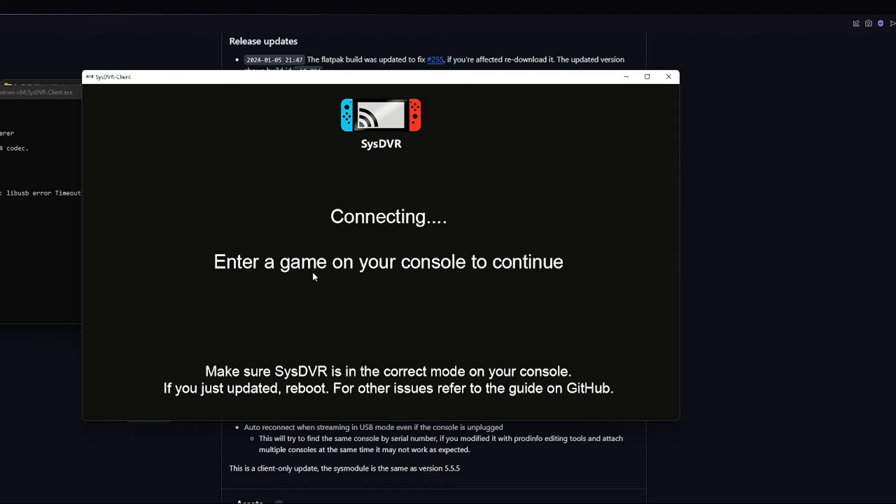
mouse_move(375, 276)
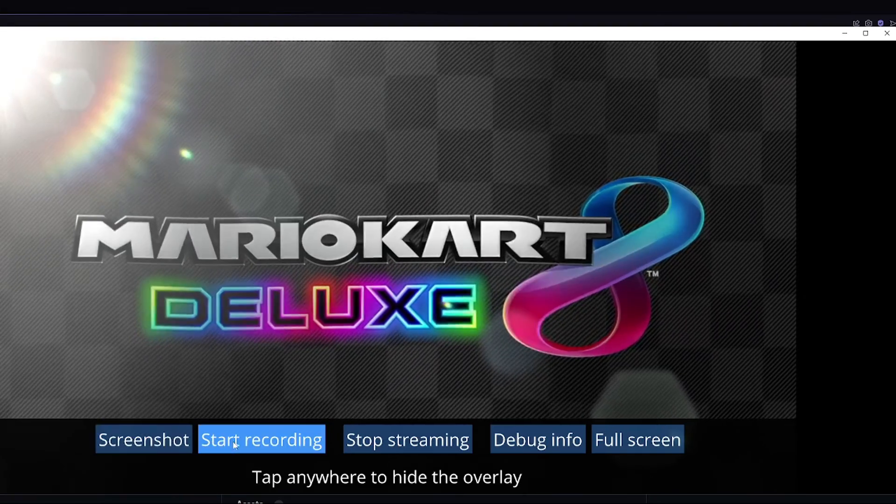
Dismiss the stream overlay to watch Mario Kart 8 Deluxe reach its main menu
click(371, 291)
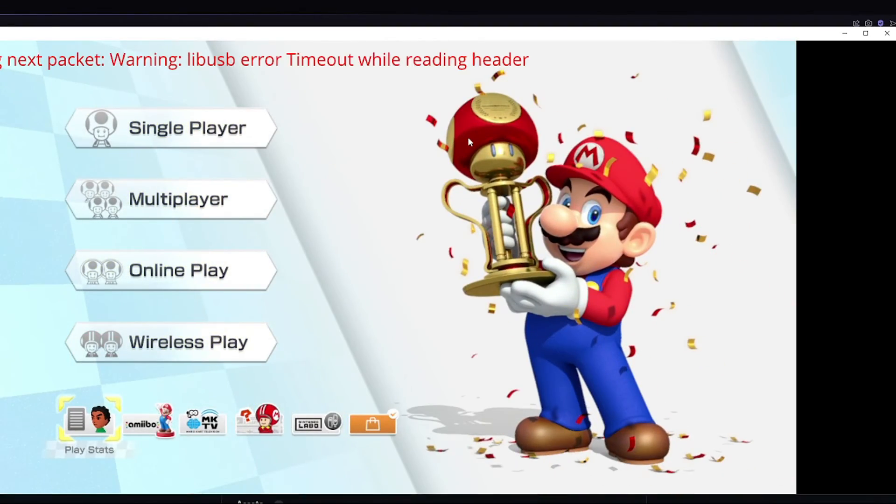
mouse_move(509, 153)
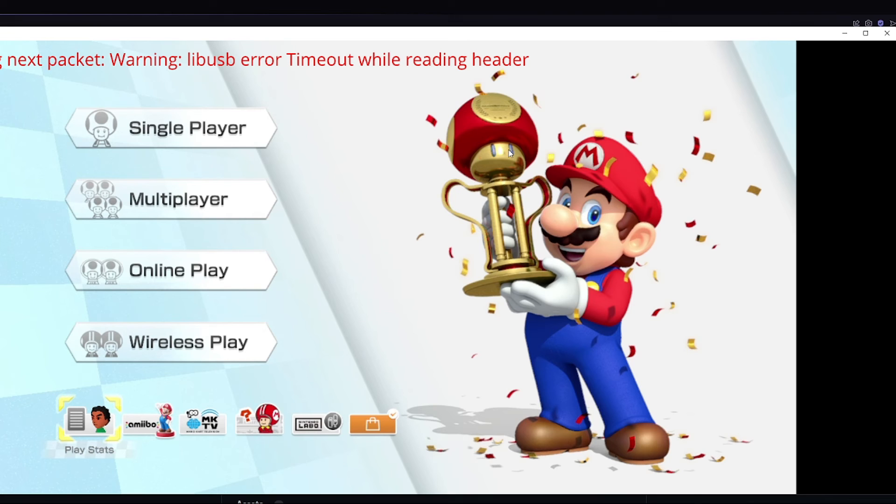
mouse_move(883, 443)
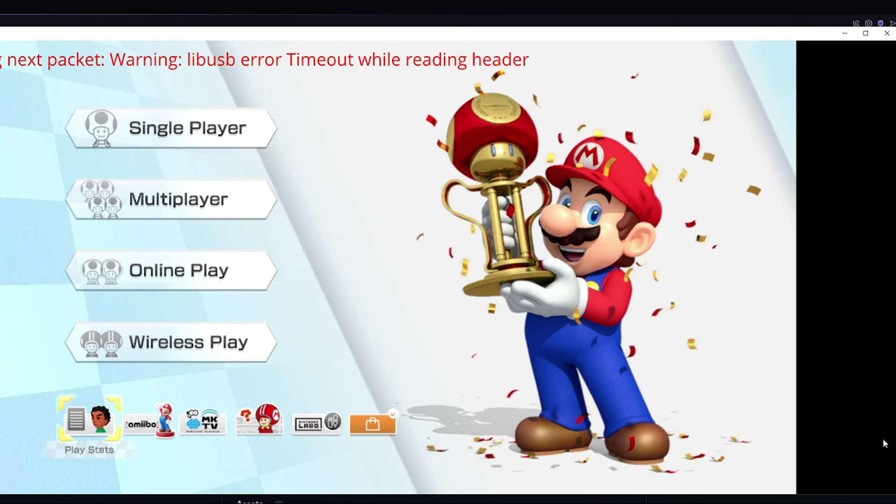